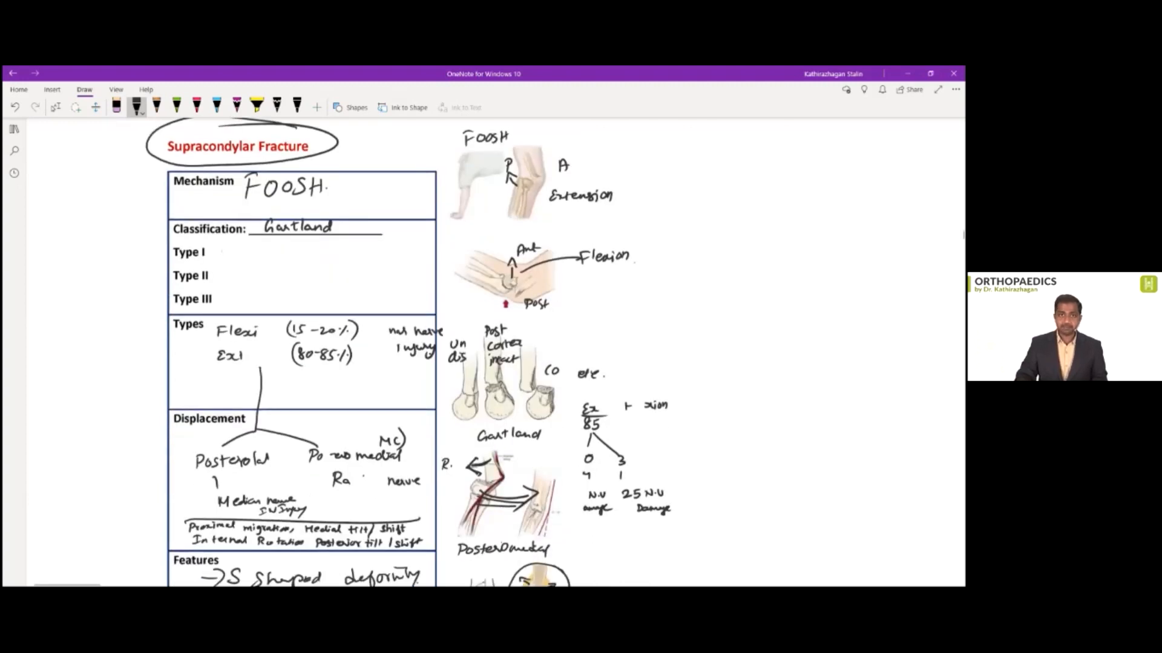
Draw an ink box around the Fish tail sign in the supracondylar fracture radiology signs
scroll("down", 3)
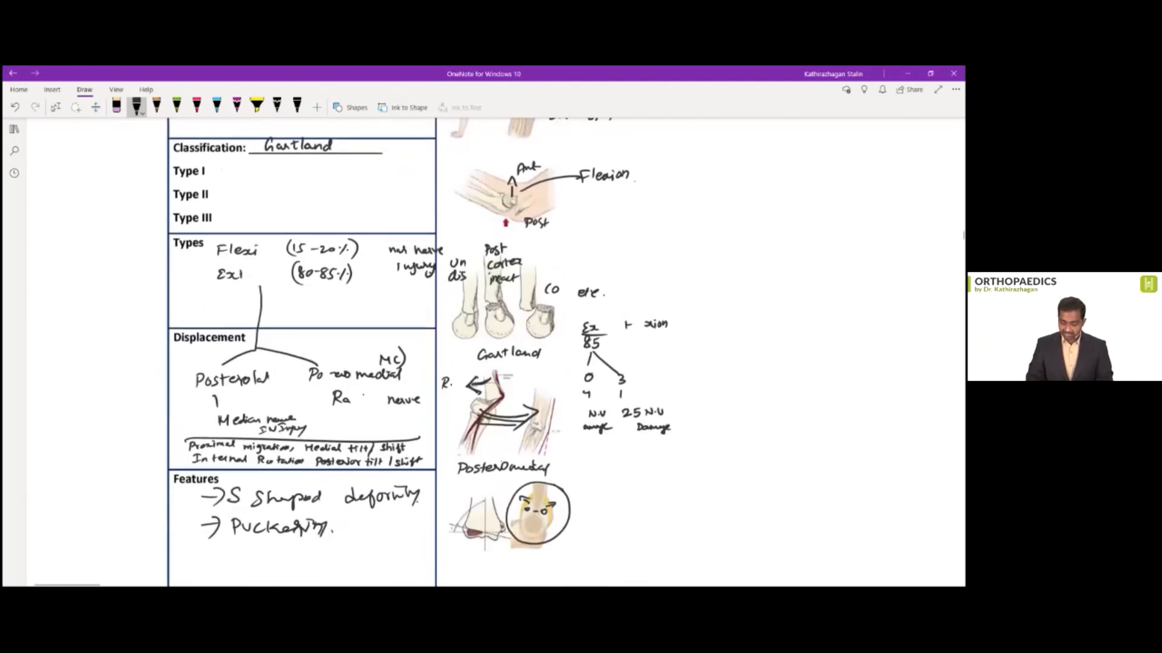
scroll("down", 3)
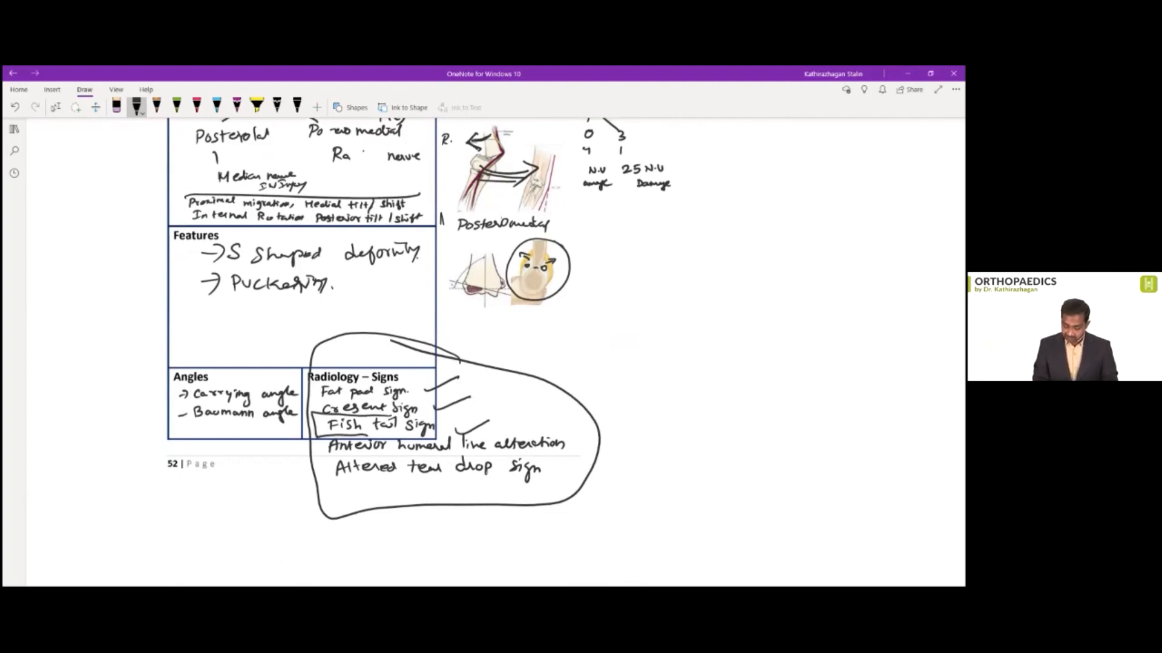
left_click_drag(319, 415, 445, 436)
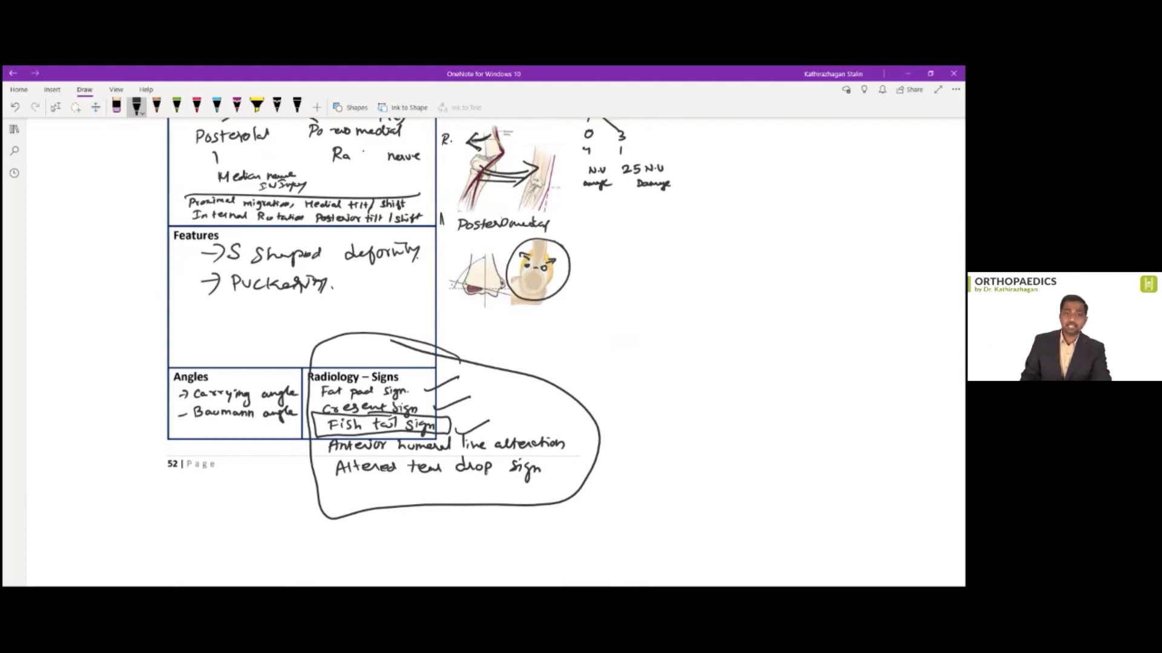
scroll("down", 3)
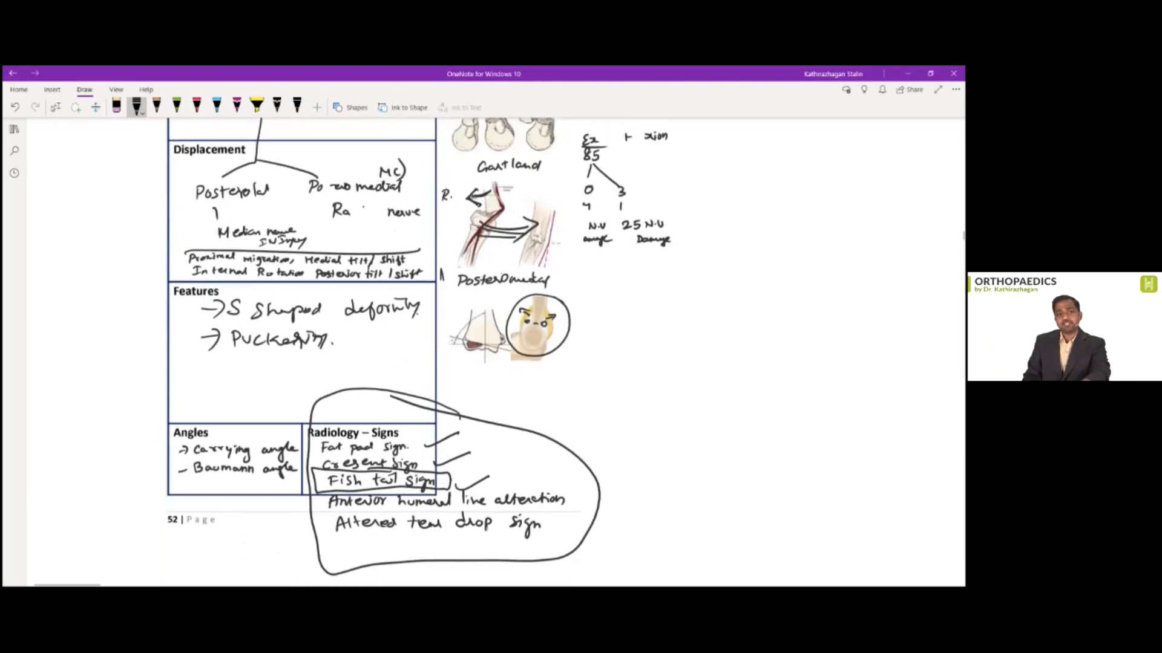
scroll("down", 3)
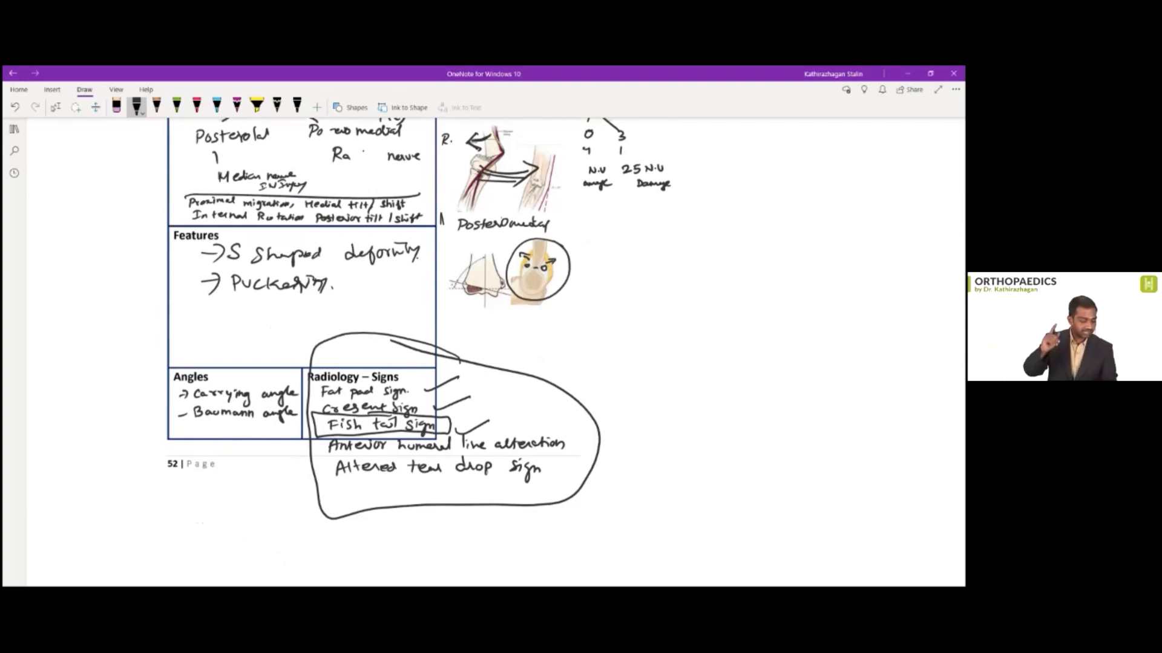
scroll("down", 3)
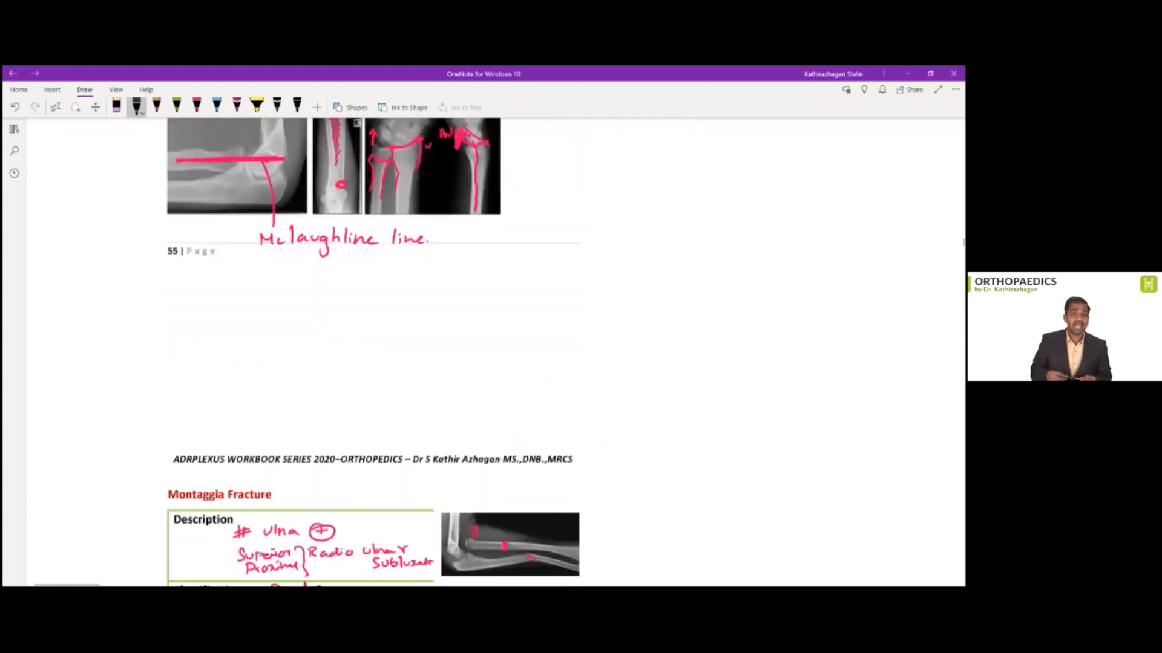
Draw a rectangle around the middle vascular-zone diagram on the Meniscus page
scroll("down", 3)
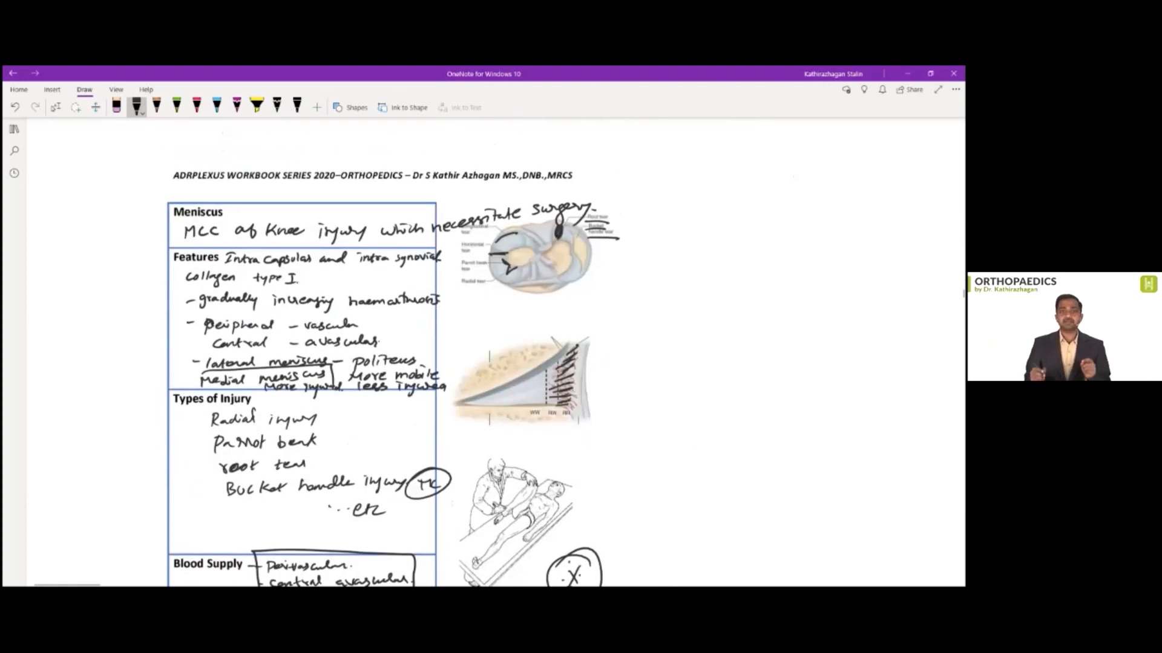
left_click_drag(456, 441, 603, 314)
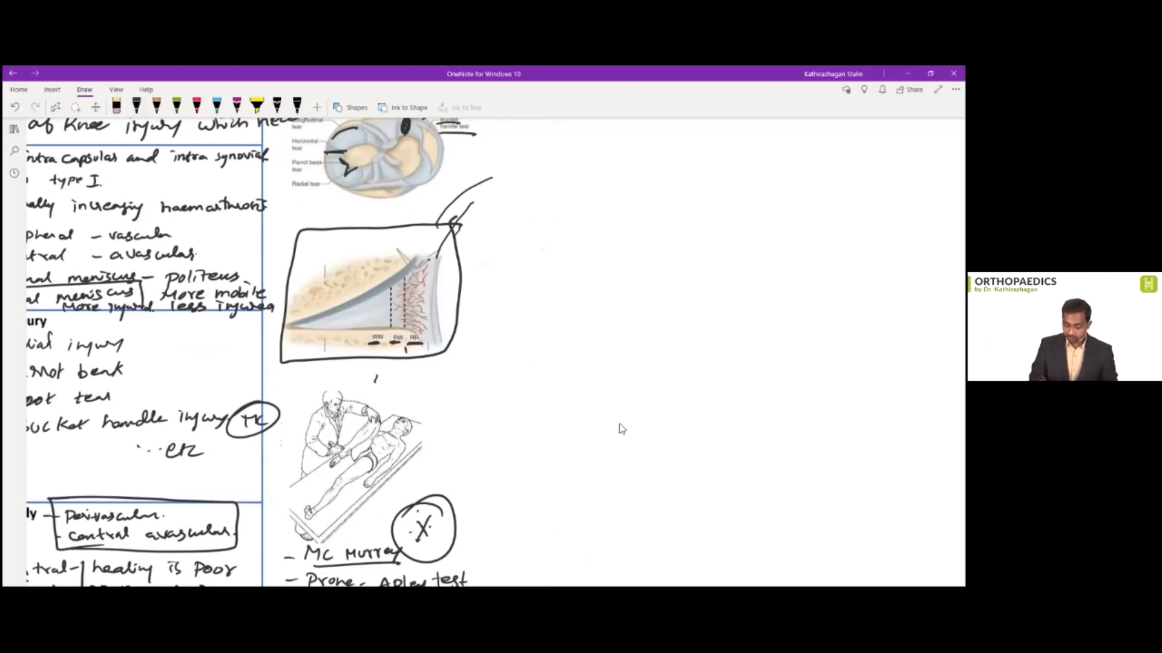
left_click(138, 106)
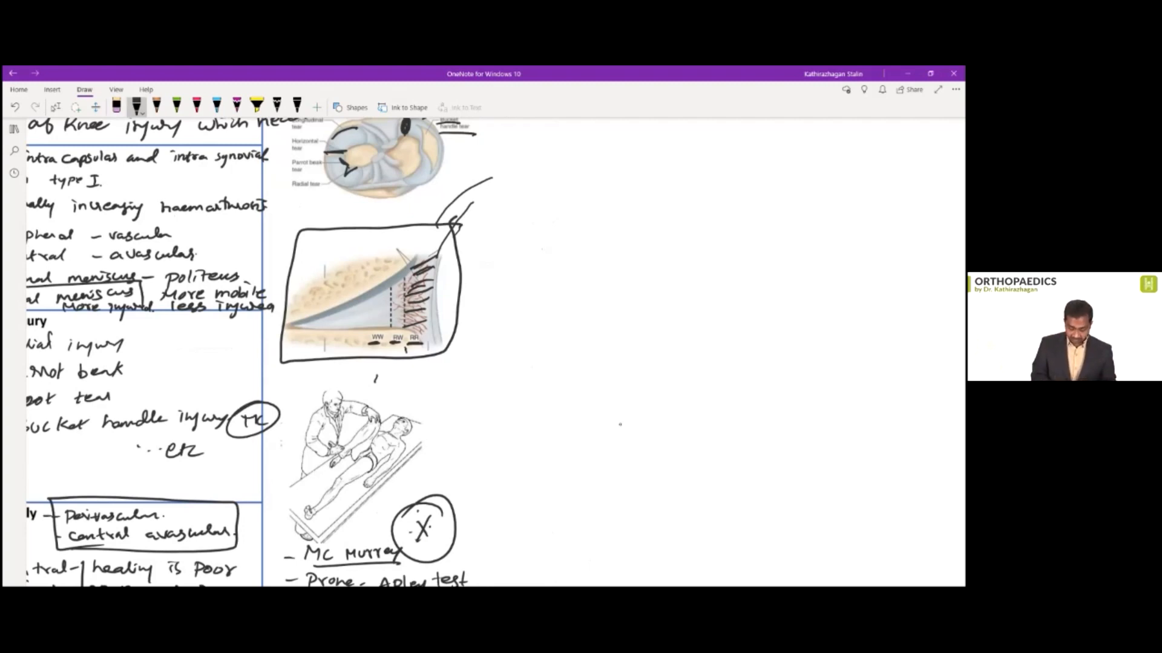
Scroll down past the Blood Supply notes on the Meniscus page
scroll("down", 3)
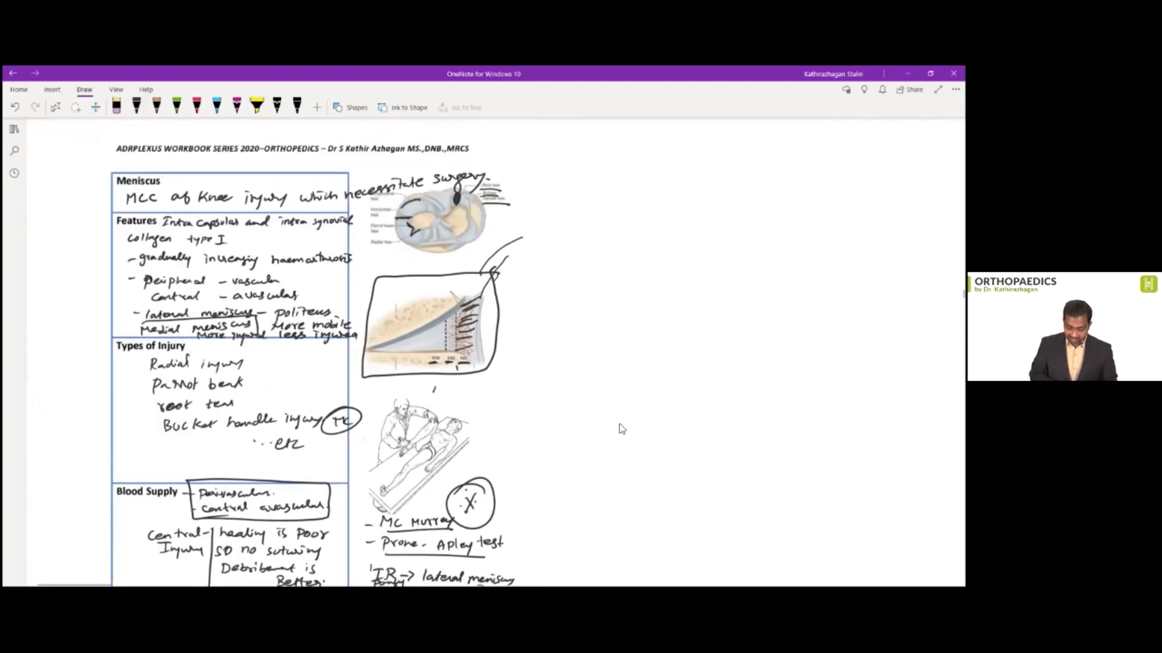
scroll("down", 3)
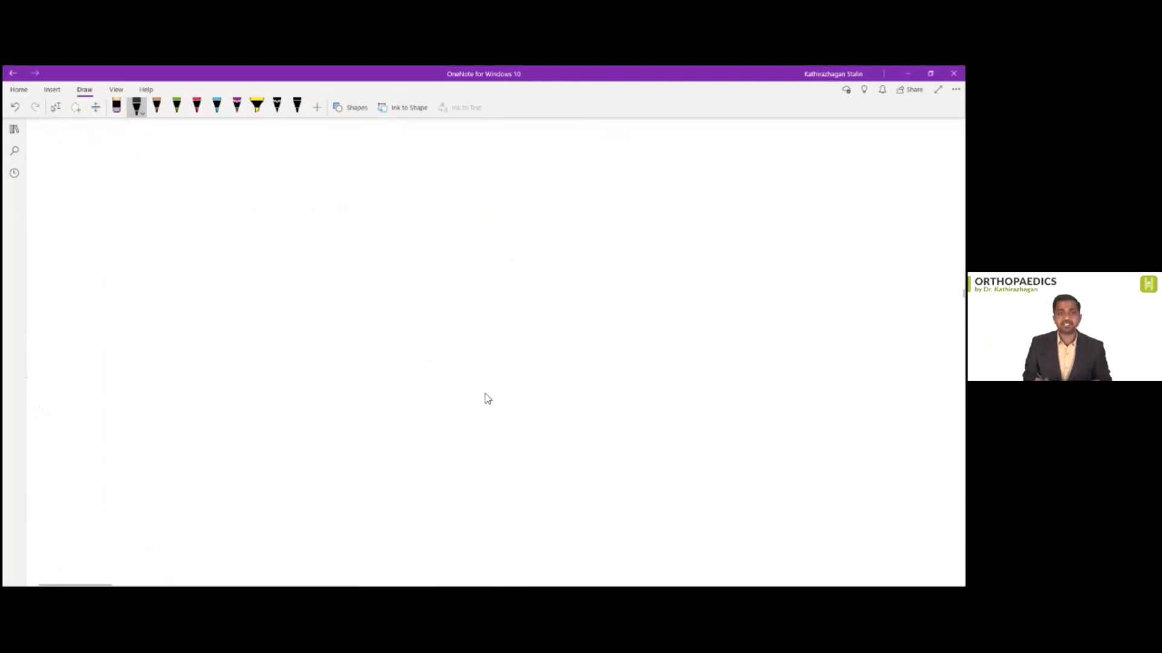
mouse_move(385, 406)
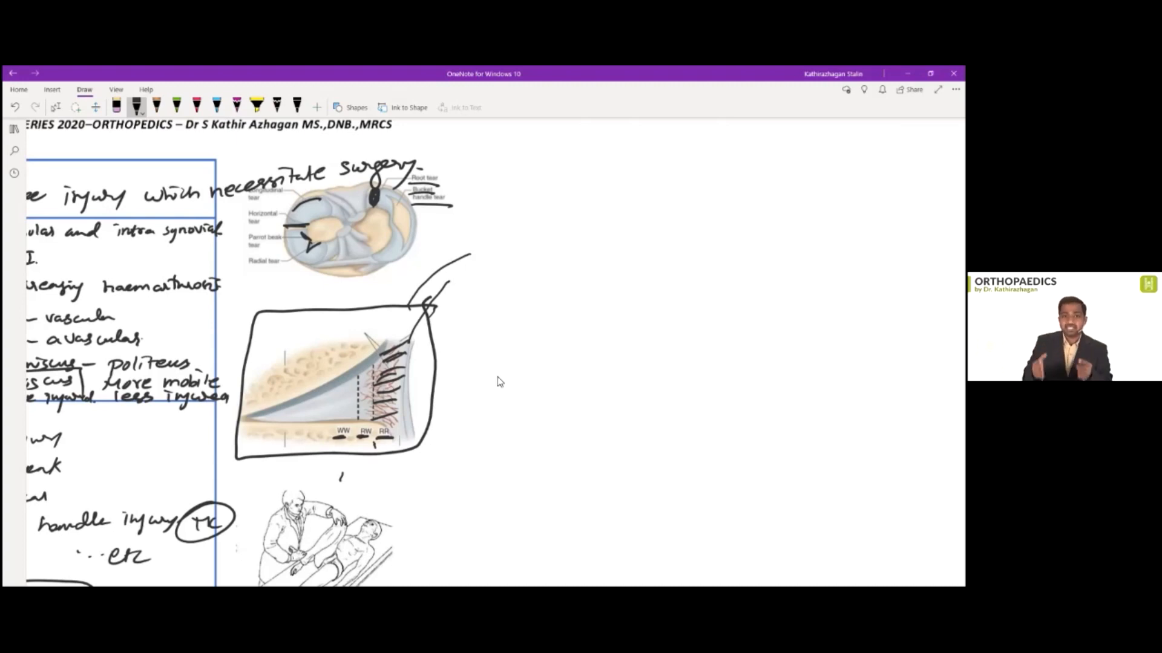
mouse_move(492, 379)
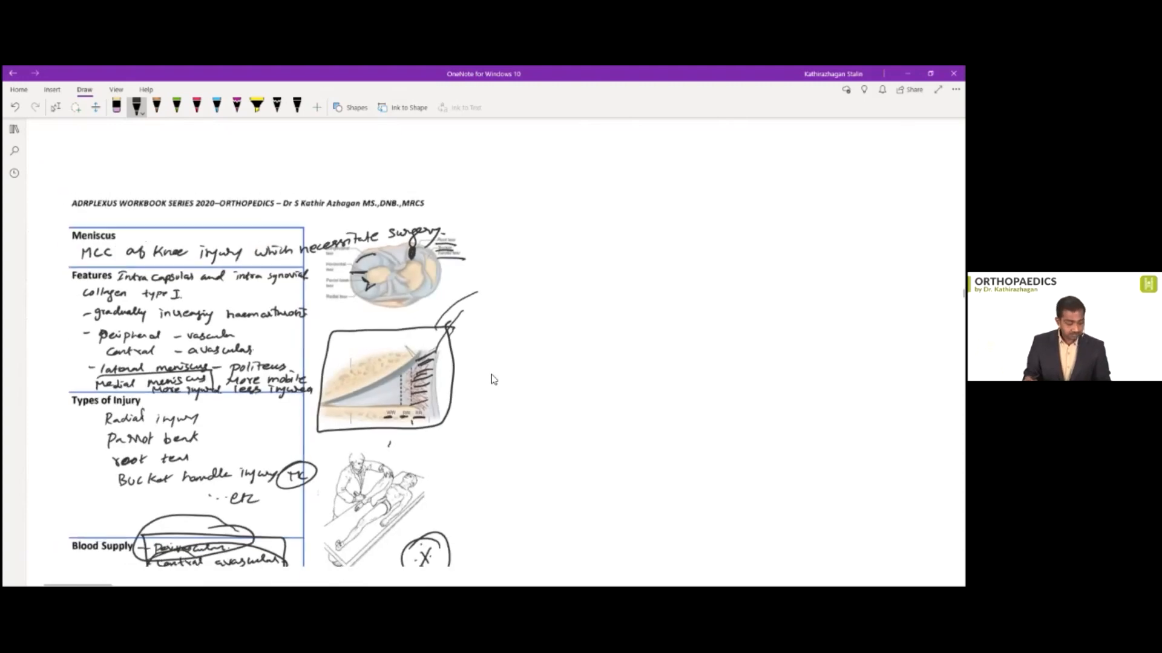
Draw a vertical ink bracket beside the Adam Test row in the Spinal Deformity table
scroll("down", 3)
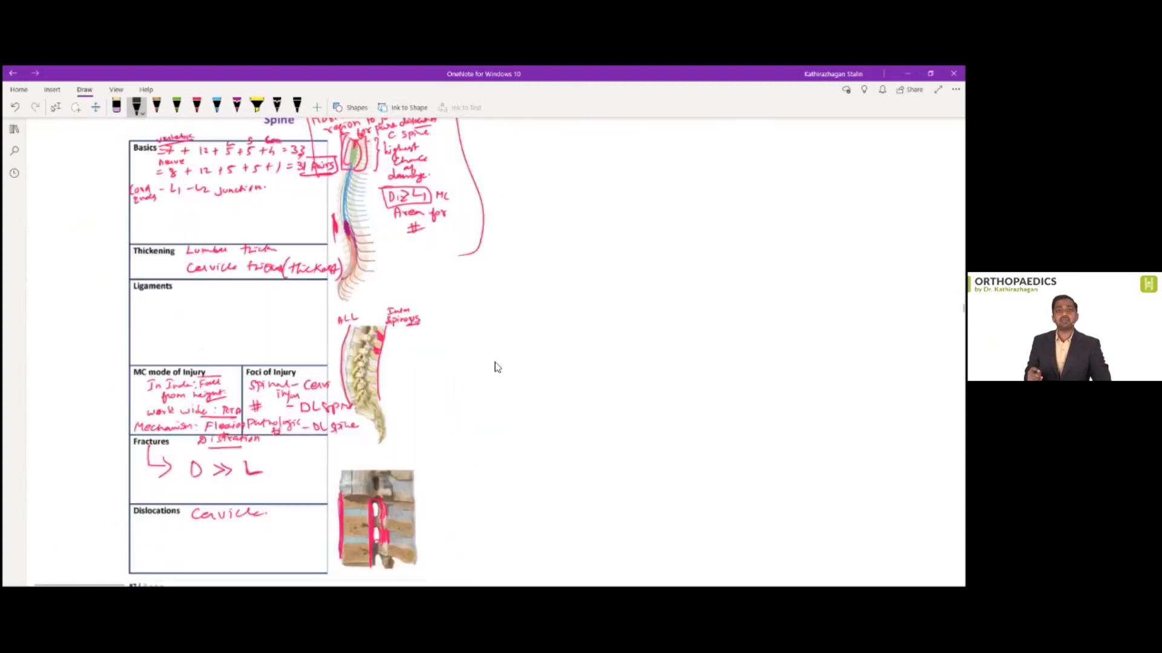
scroll("down", 3)
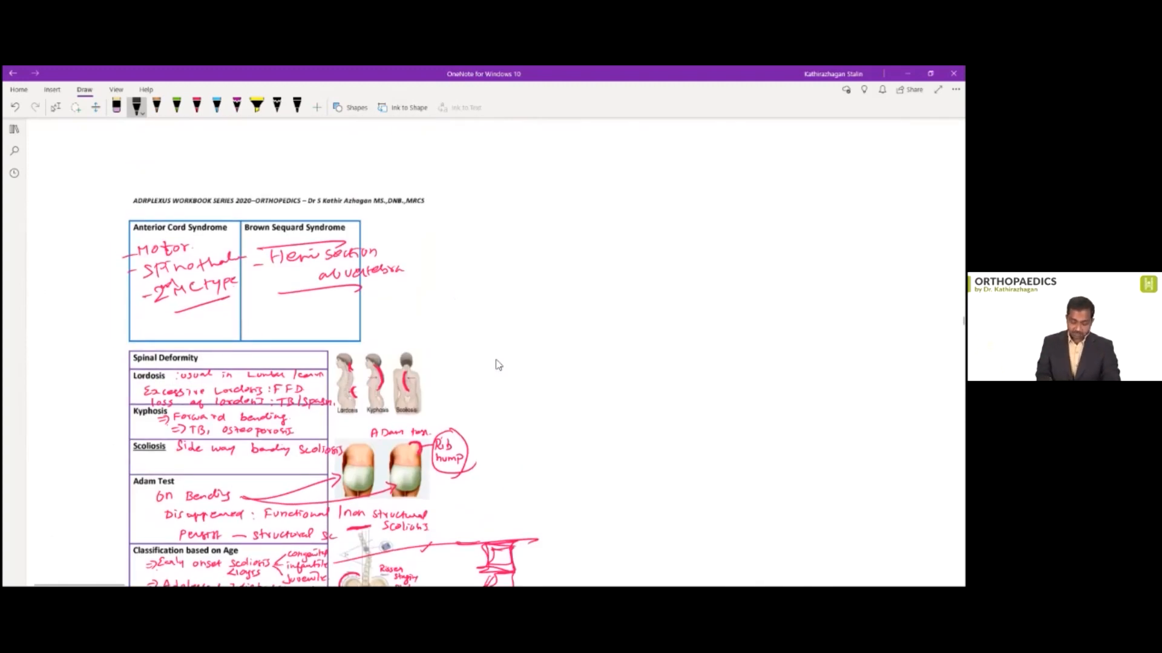
left_click_drag(119, 471, 118, 533)
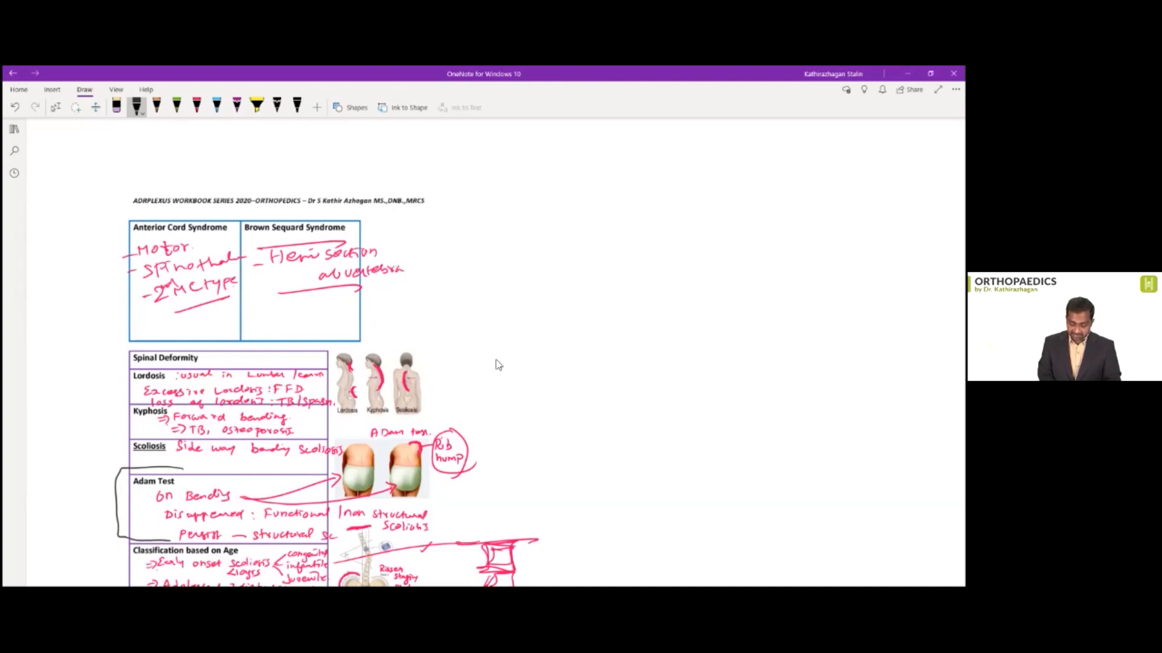
scroll("down", 3)
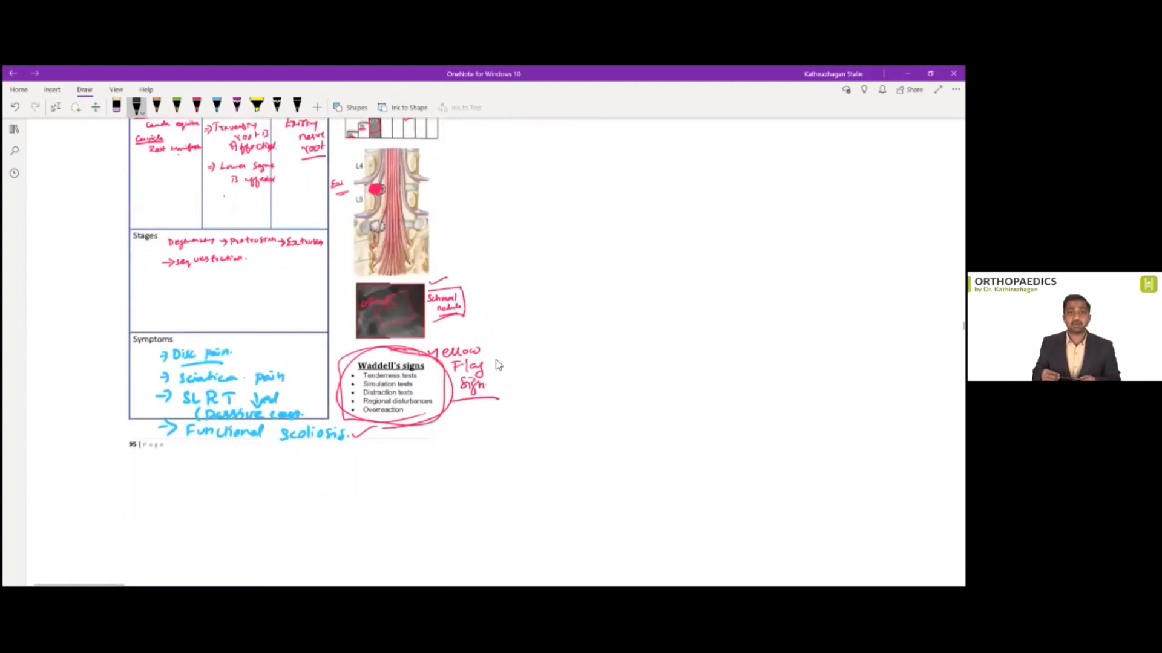
Box the Durkan test in the Carpal Tunnel Syndrome tests list as the important one
scroll("down", 3)
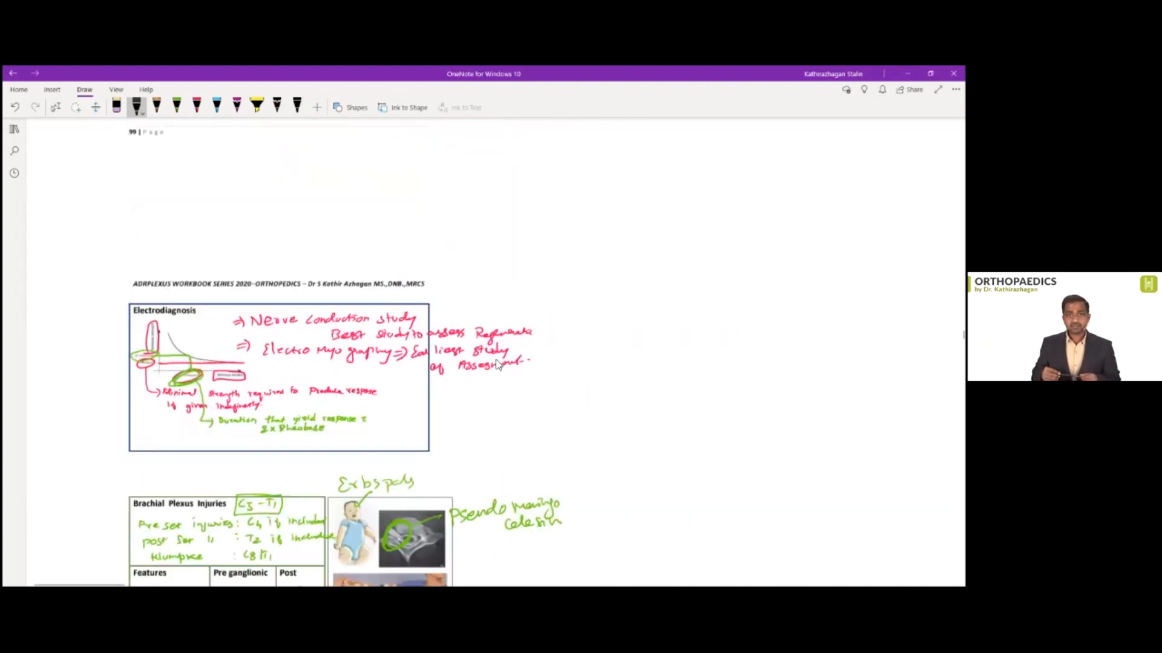
scroll("down", 3)
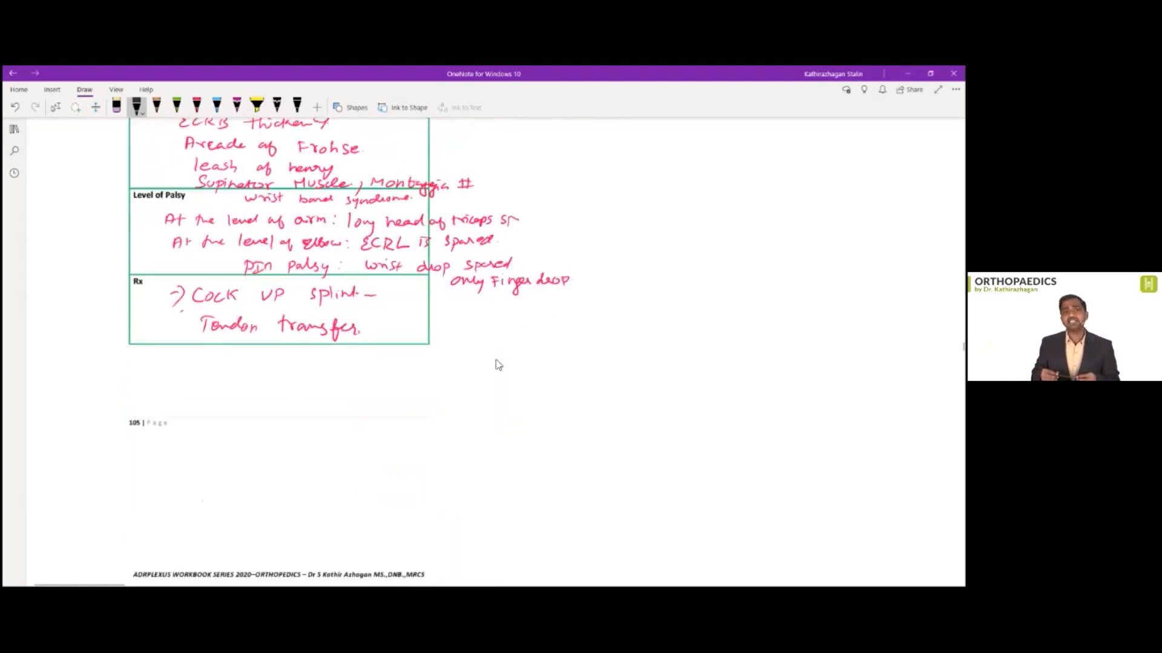
scroll("down", 3)
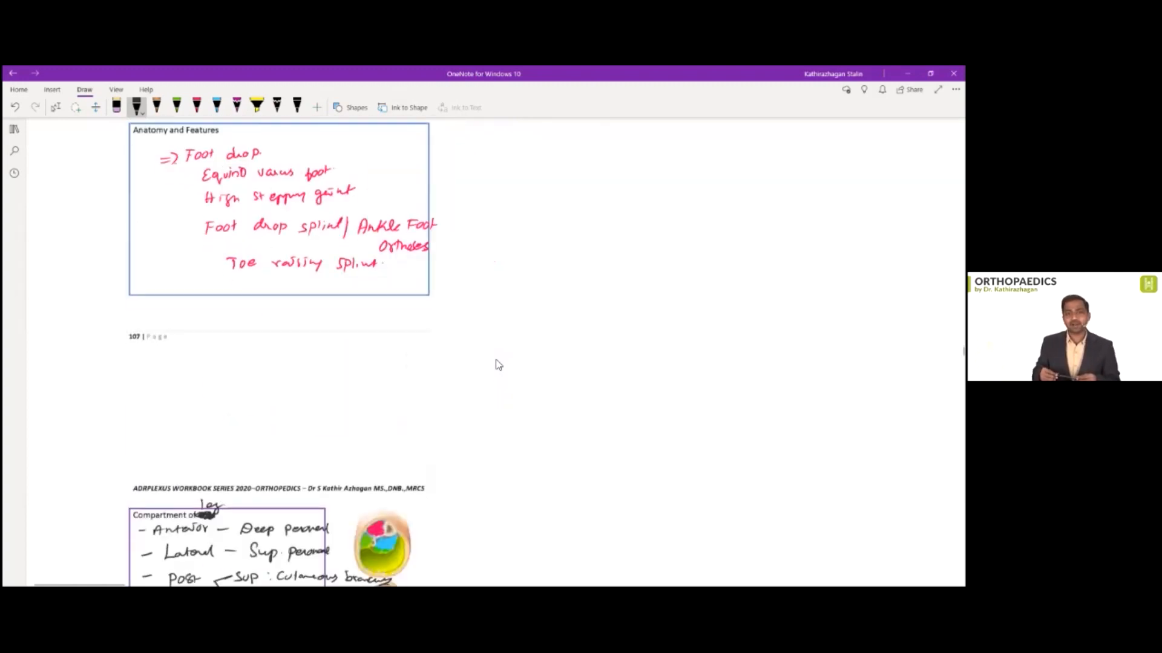
scroll("down", 3)
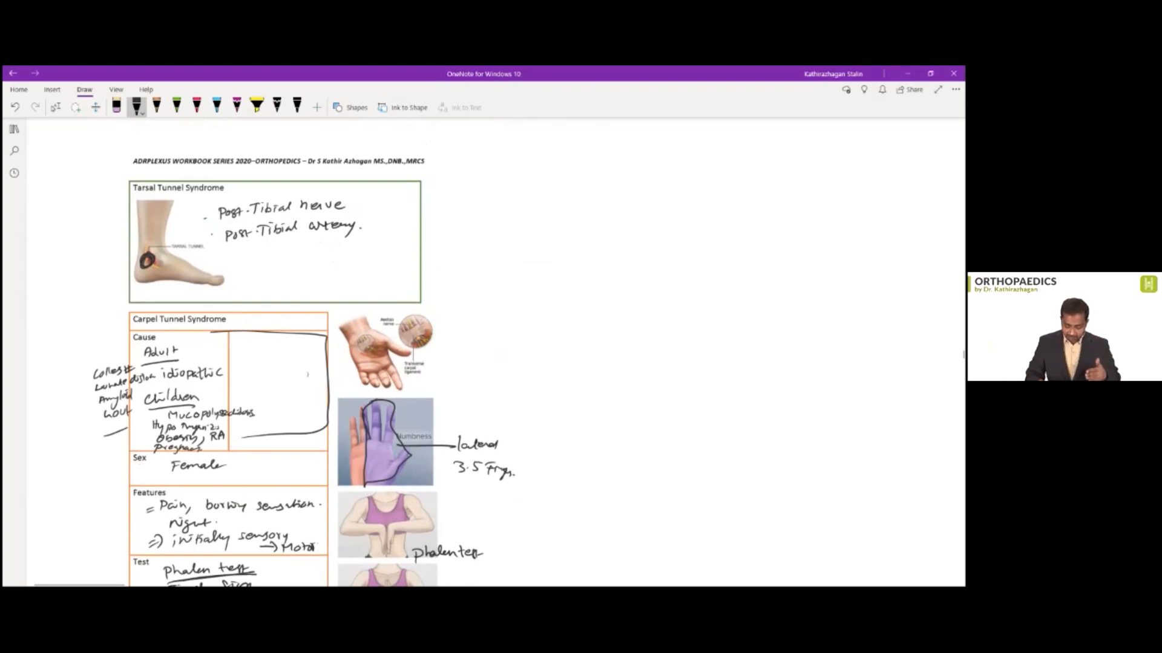
scroll("down", 3)
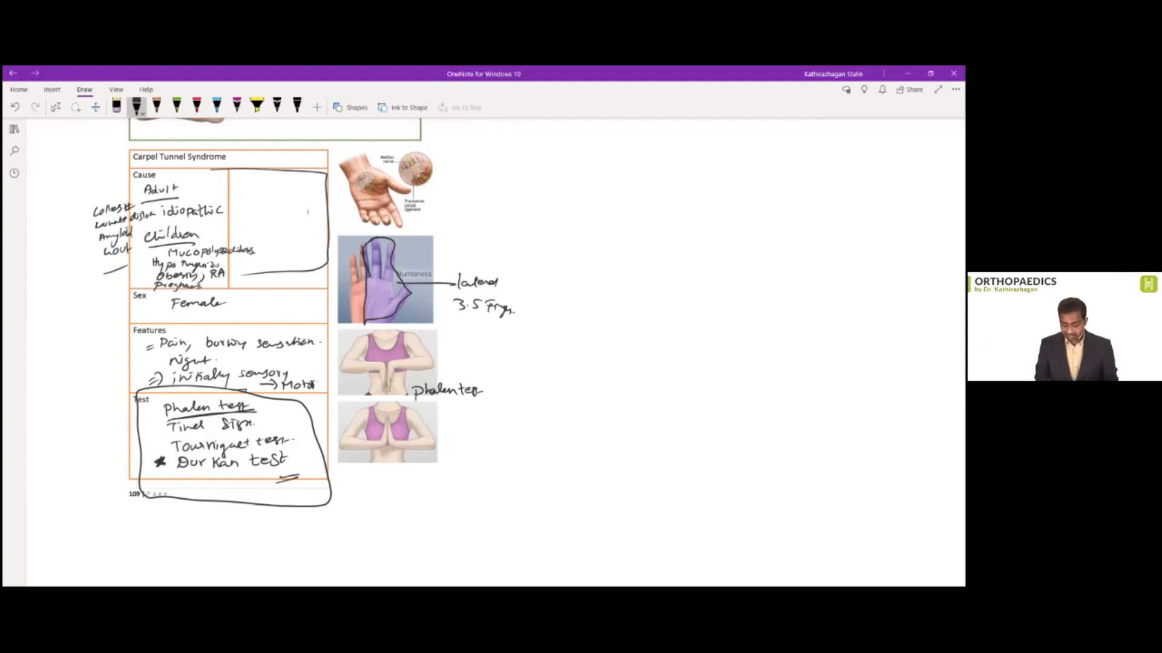
left_click_drag(172, 473, 300, 472)
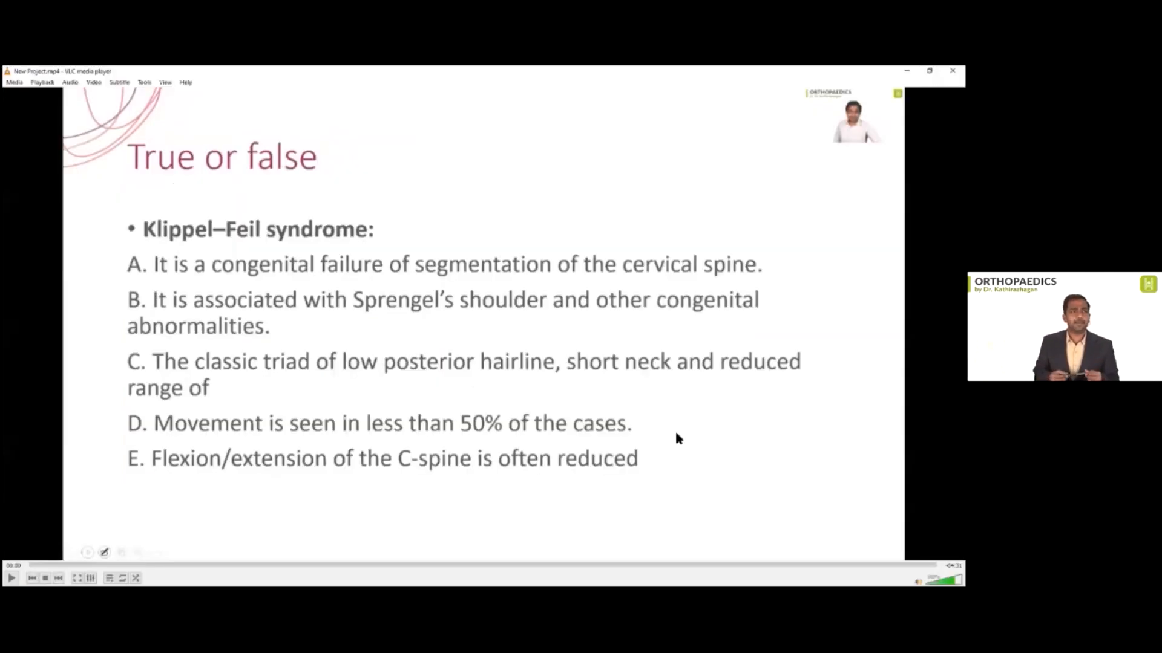
Play the Klippel–Feil clip, pause on the cervical spine x-rays, then scroll the Chronic Osteomyelitis notes
left_click(11, 578)
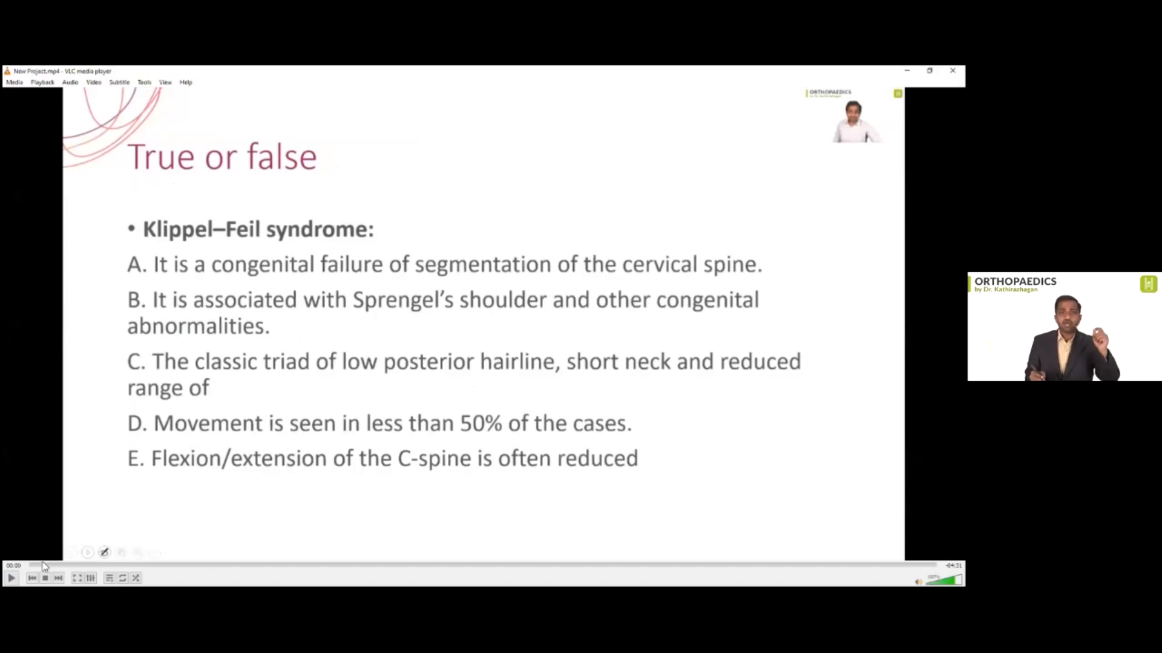
left_click(10, 578)
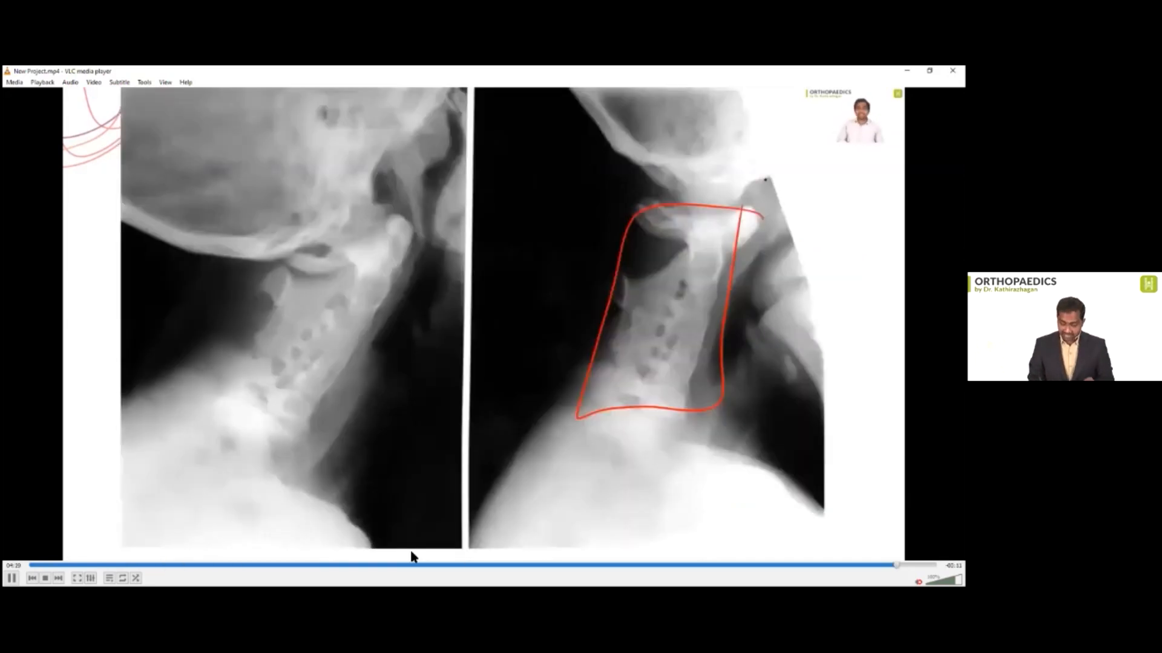
left_click(10, 578)
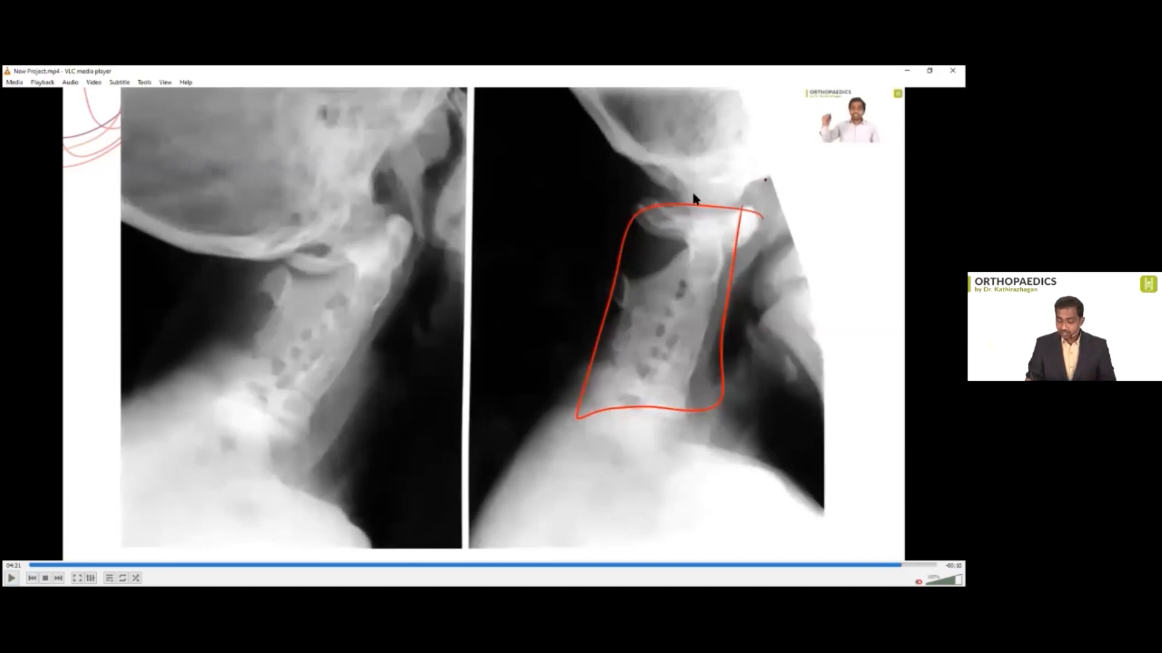
mouse_move(676, 437)
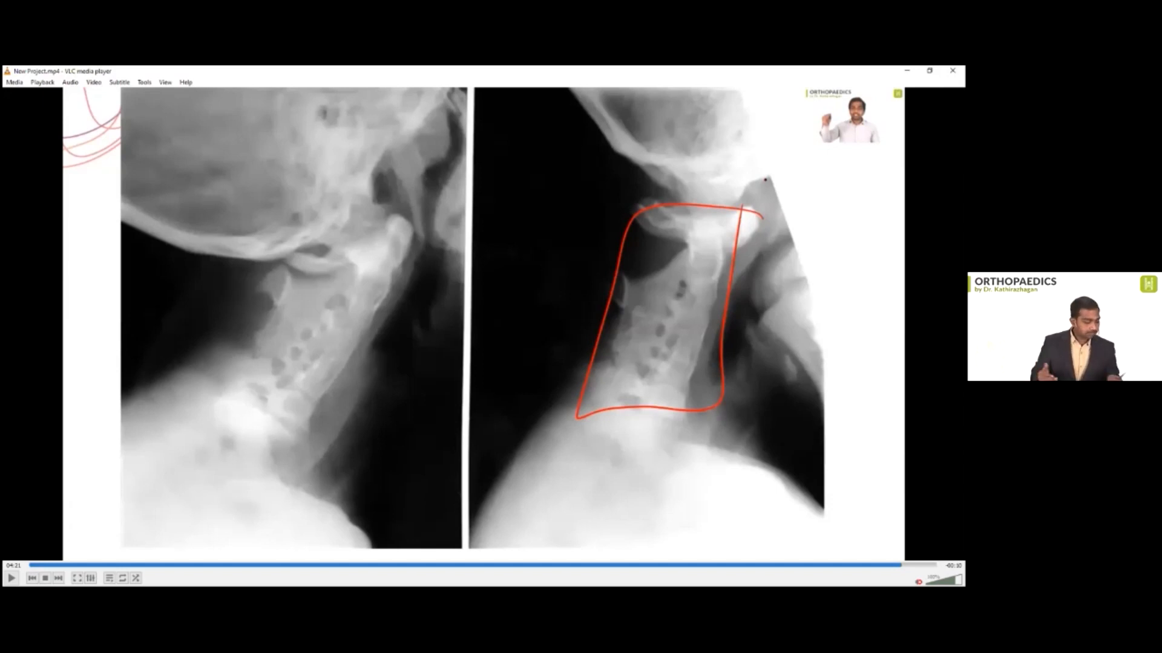
mouse_move(592, 94)
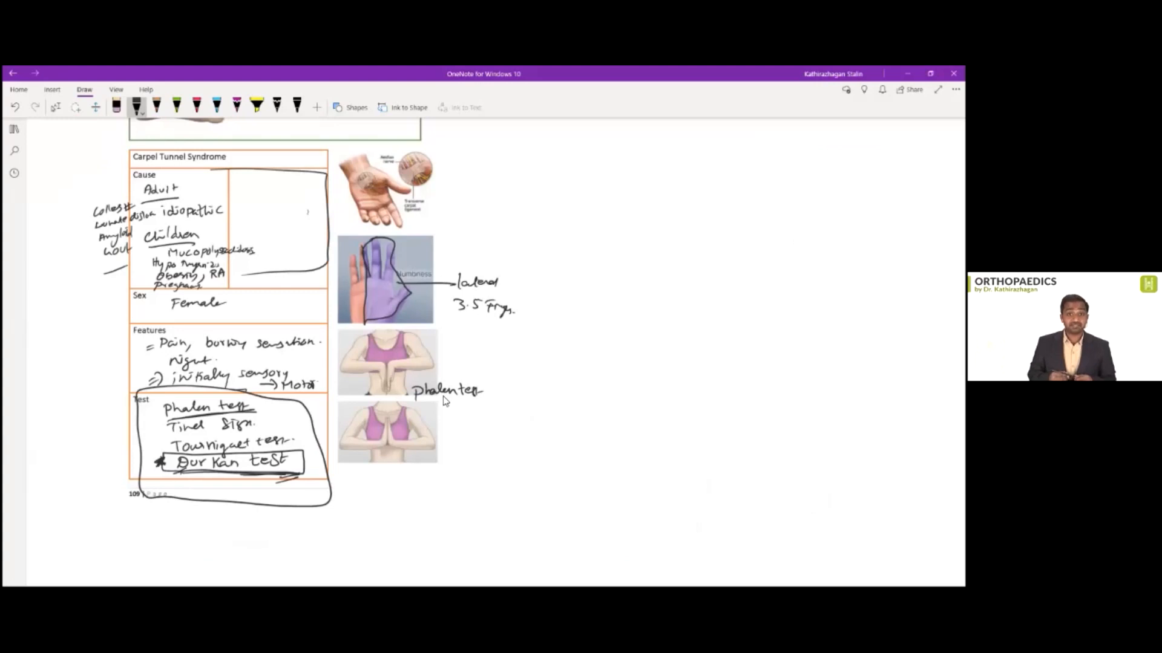
scroll("down", 3)
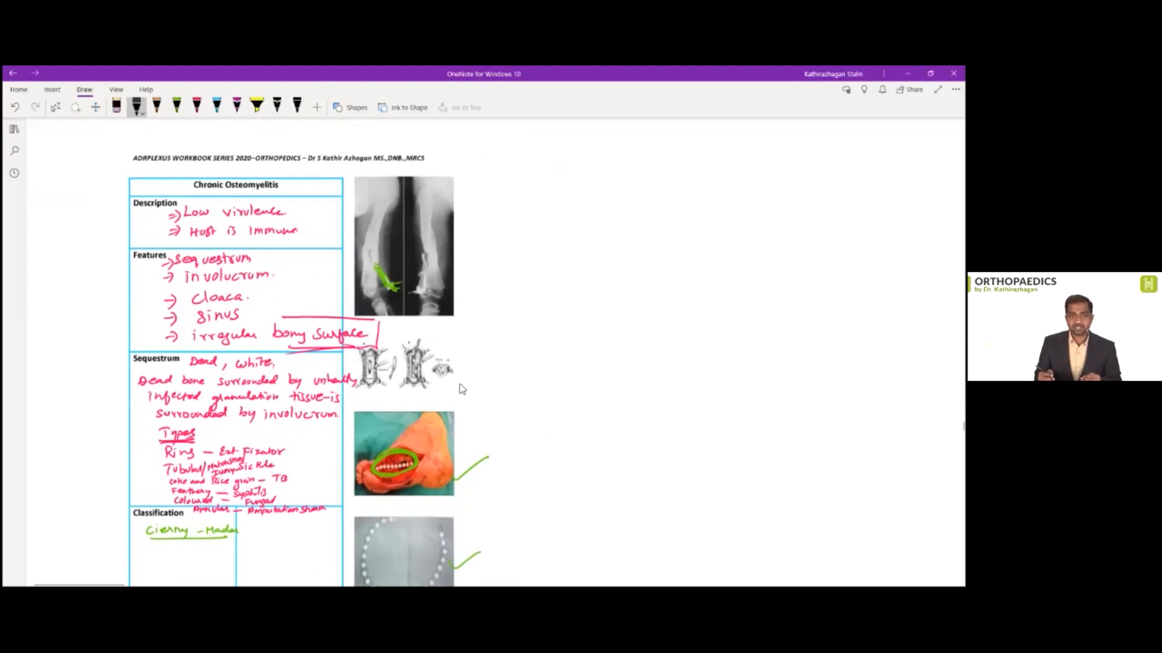
Mark the Sequestrum Types list with ink and write 'Ring' beside it
left_click_drag(133, 426, 219, 422)
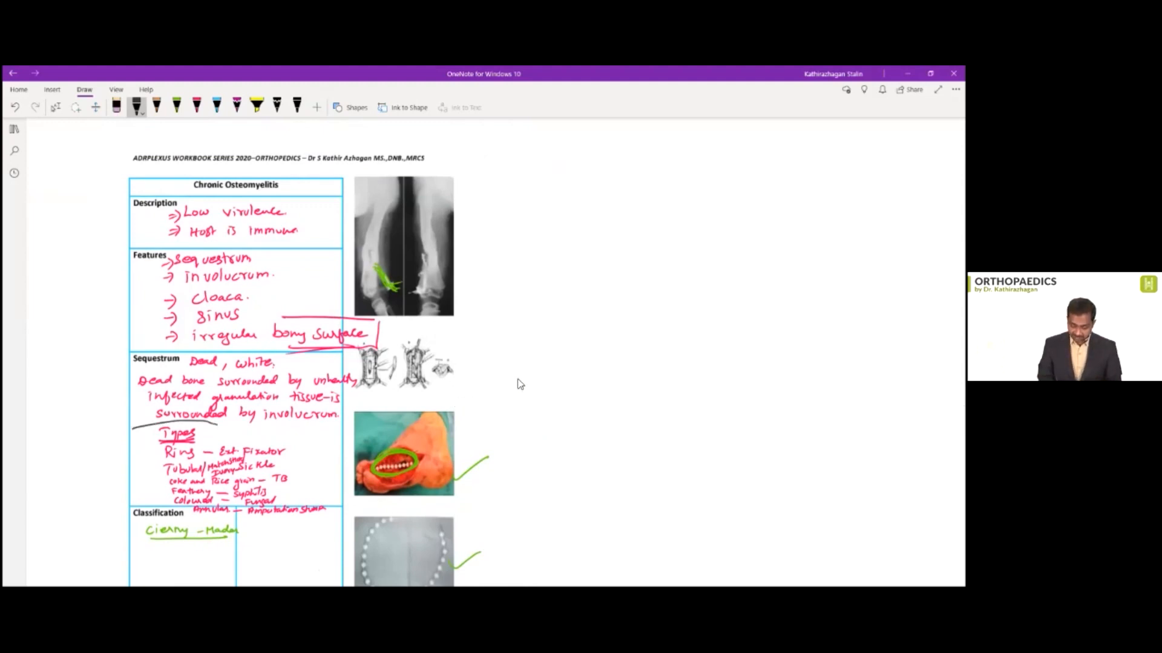
scroll("down", 3)
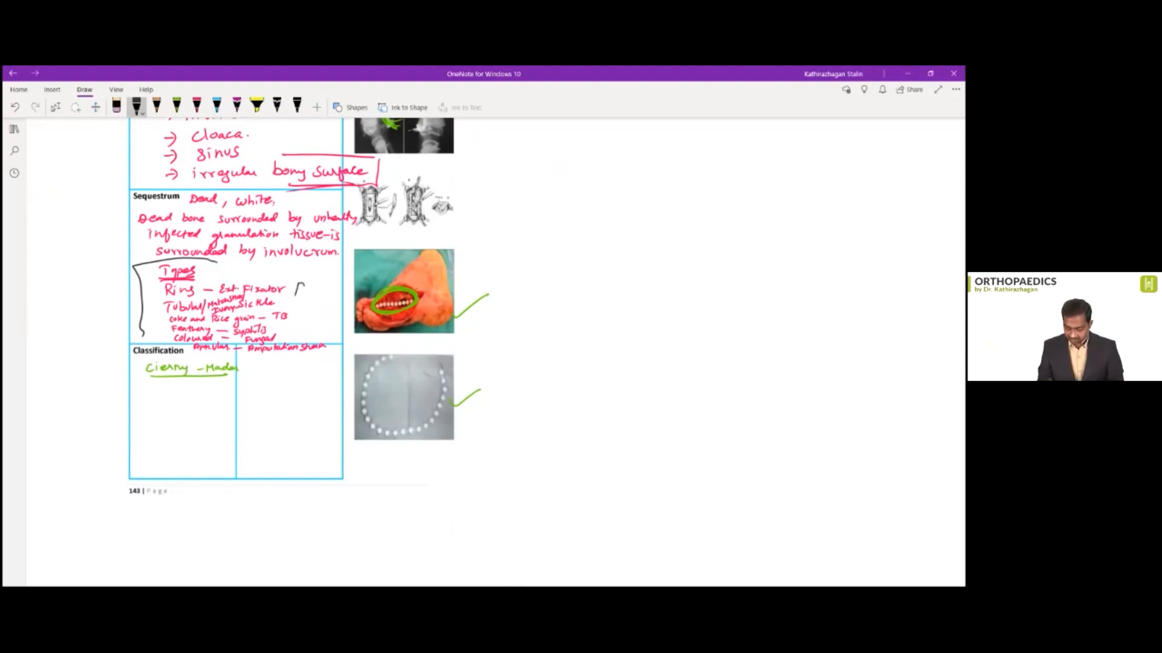
type("Ring")
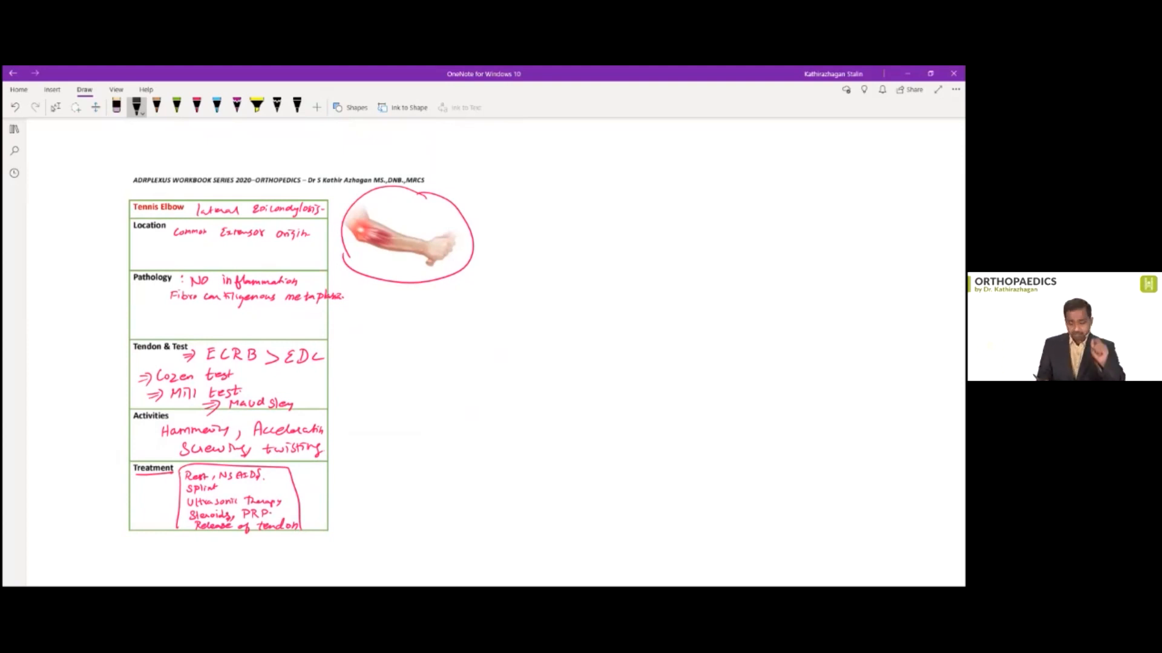
Circle 'splint' with an arrow leading to a handwritten 'Counterforce Brace' note
left_click_drag(185, 488, 215, 488)
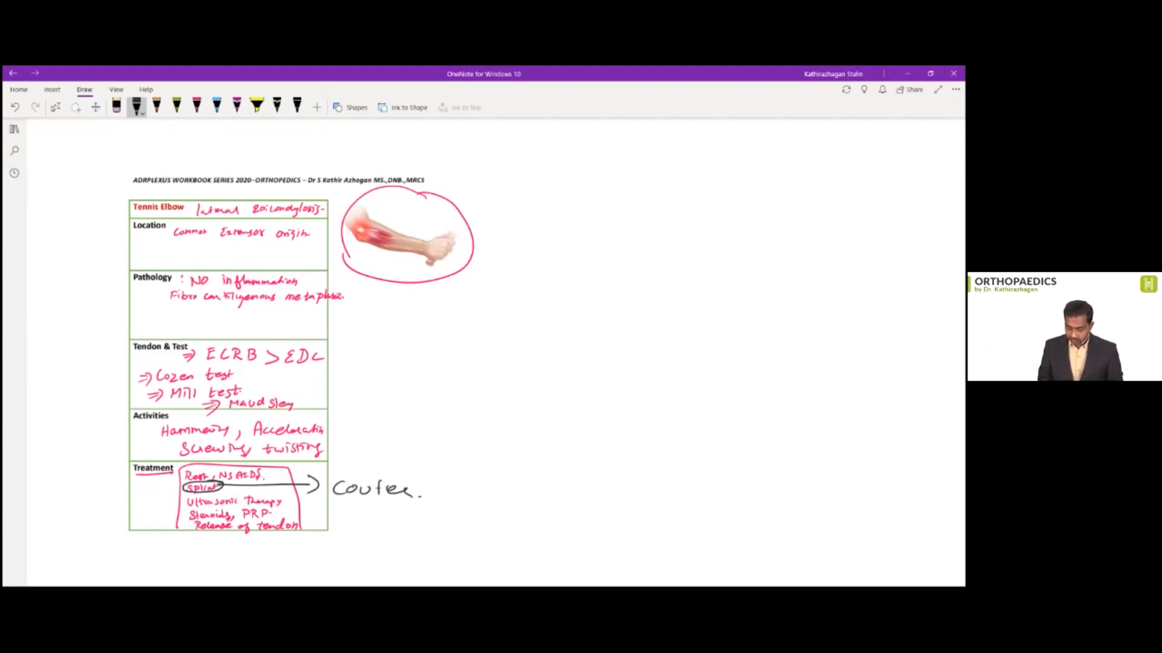
type("force")
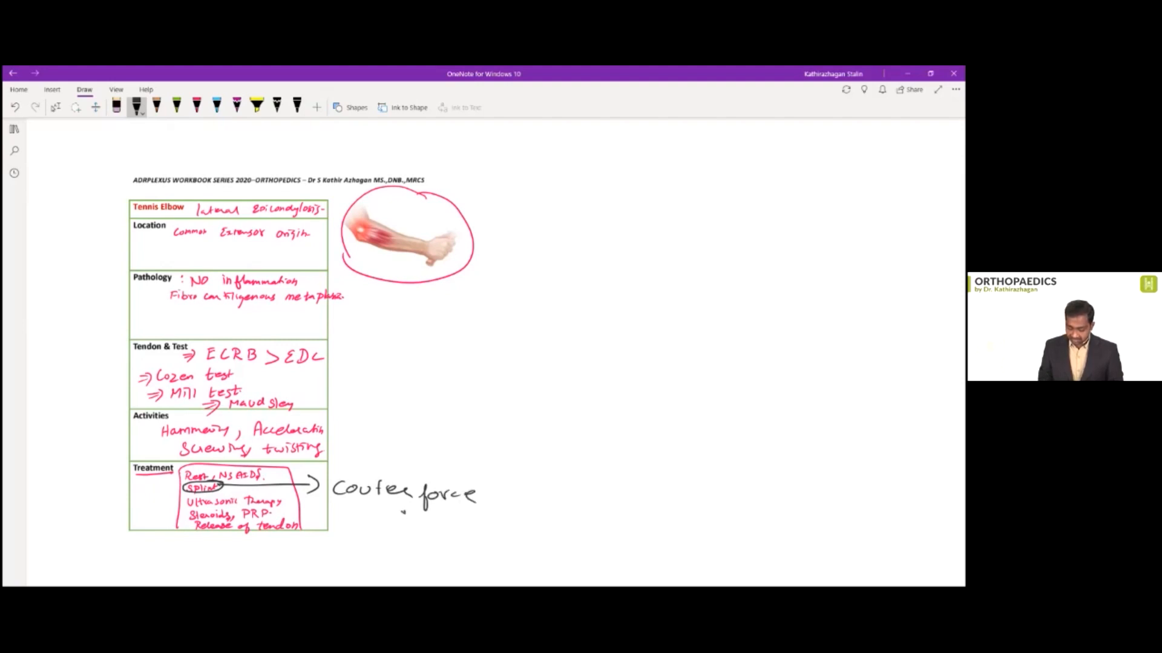
left_click_drag(403, 515, 462, 518)
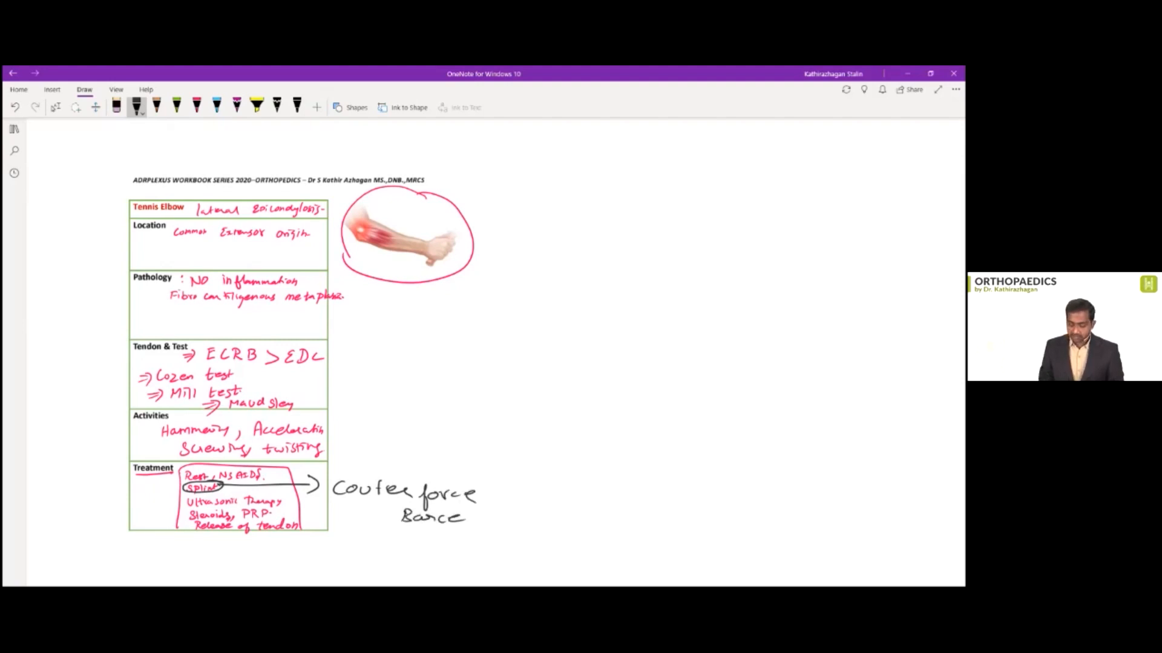
Sketch the counterforce brace band on the tennis elbow forearm picture
left_click_drag(360, 238, 371, 230)
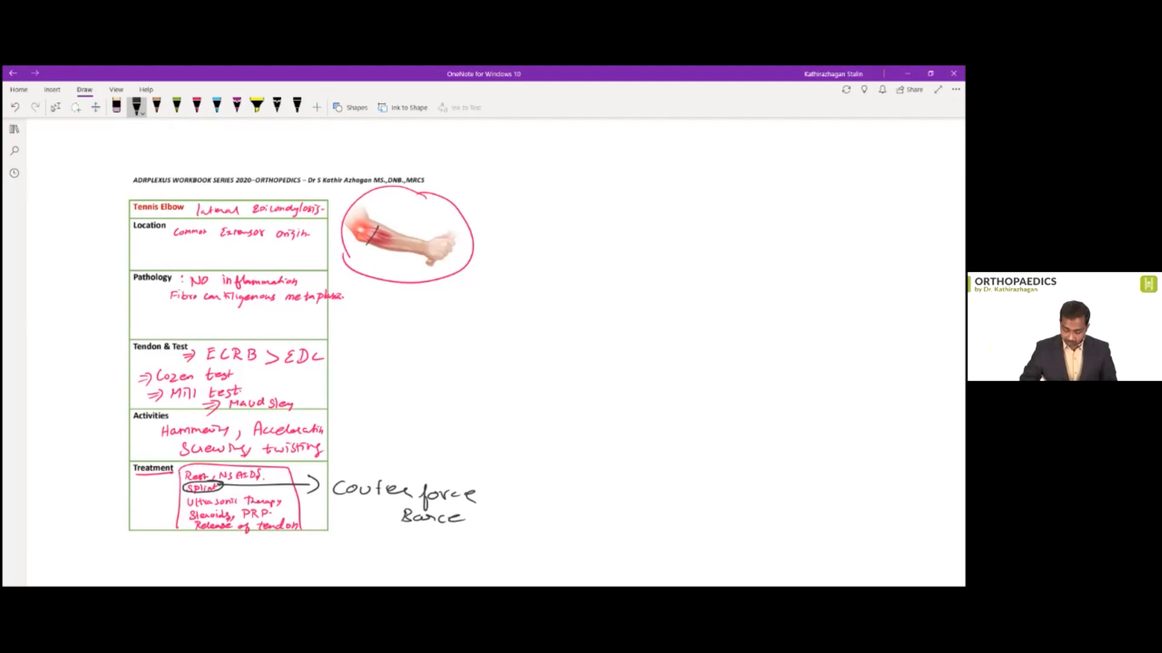
left_click_drag(363, 237, 386, 230)
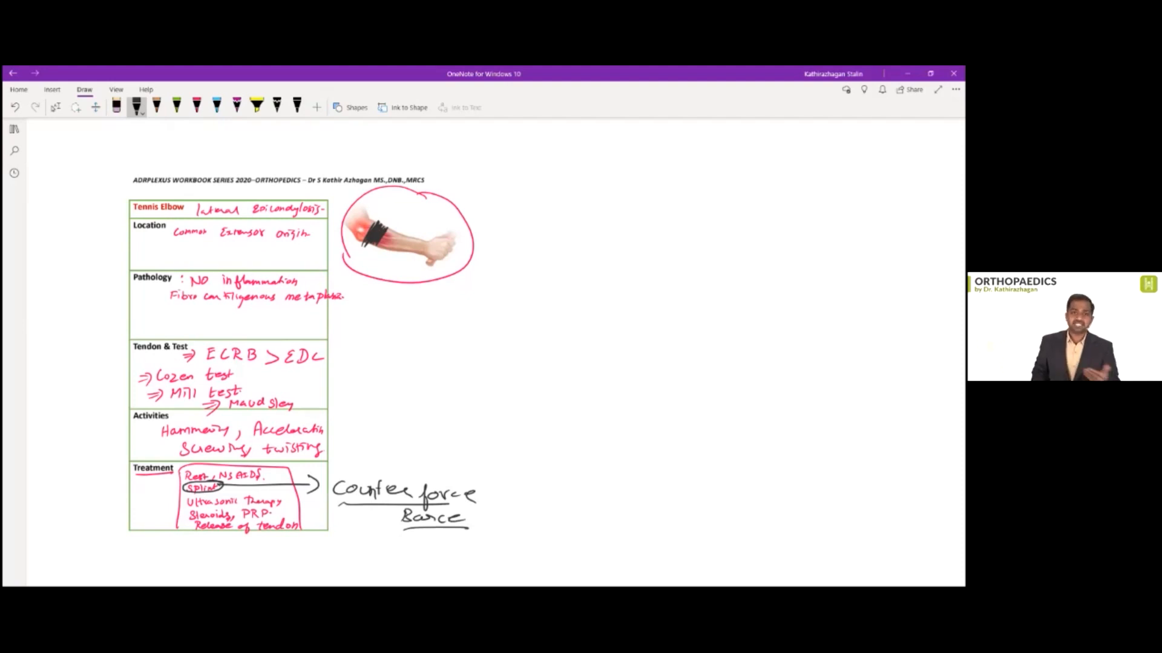
scroll("down", 3)
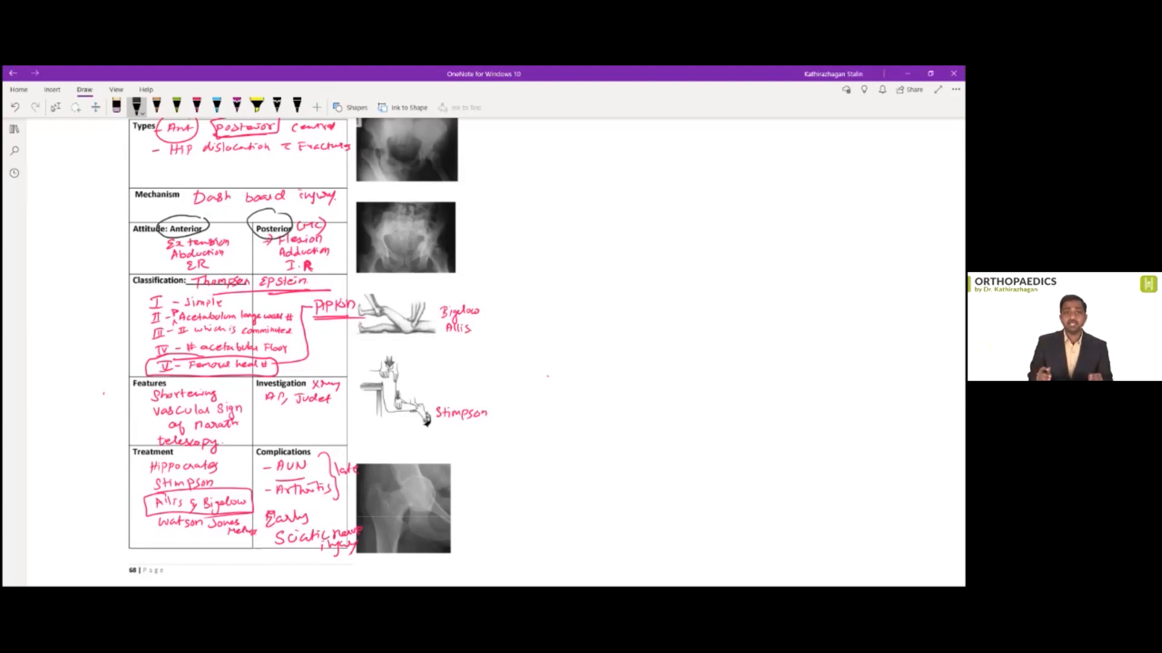
Draw a line from 'Dash board injury' toward the pelvic x-ray on the hip dislocation page
left_click_drag(333, 205, 377, 200)
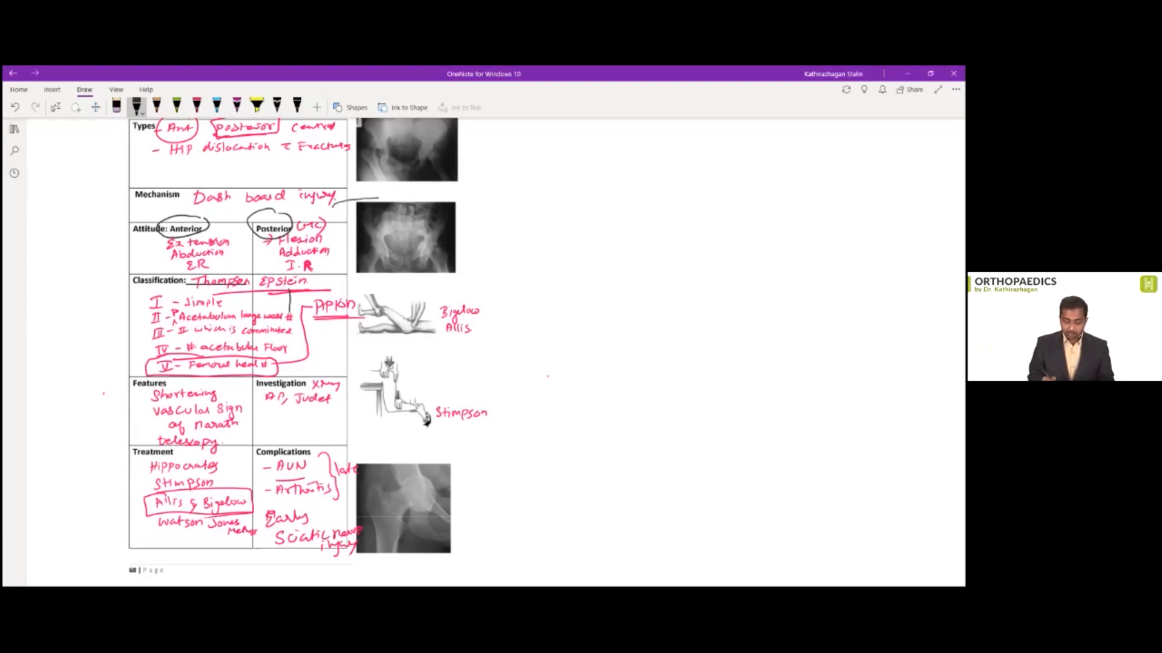